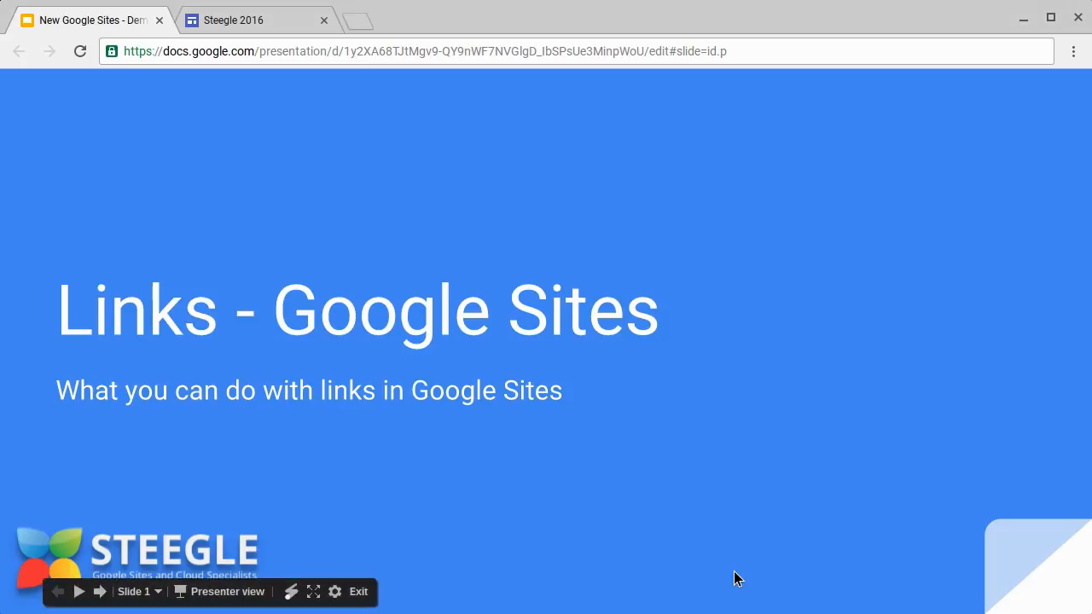
{"action": "mouse_move", "coordinate": [724, 528]}
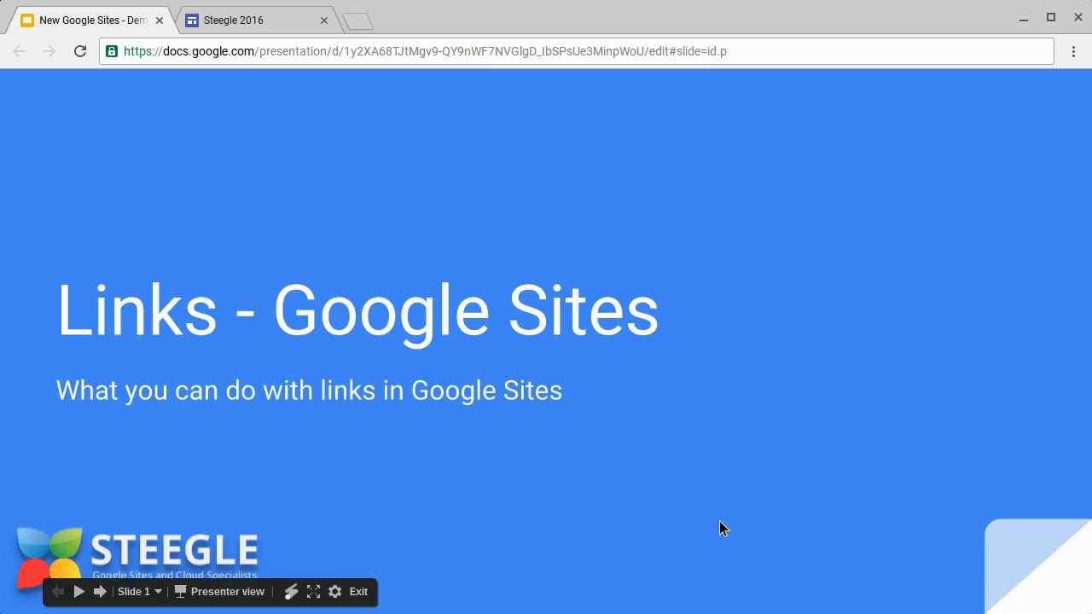
- Switch from the Links - Google Sites slide deck to the Steegle 2016 site editor
{"action": "left_click", "coordinate": [99, 590]}
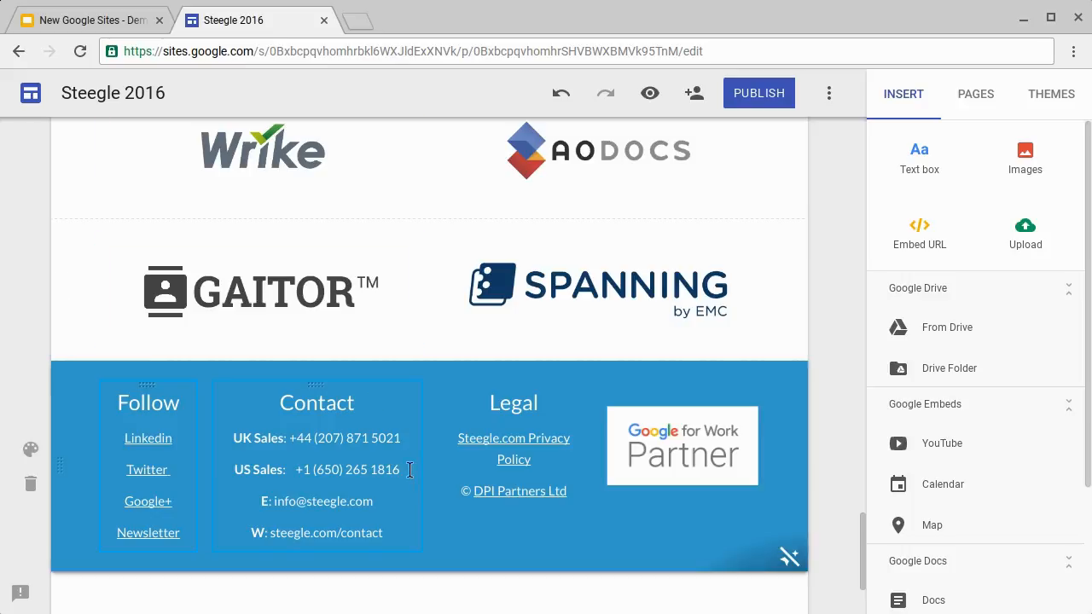
{"action": "mouse_move", "coordinate": [343, 512]}
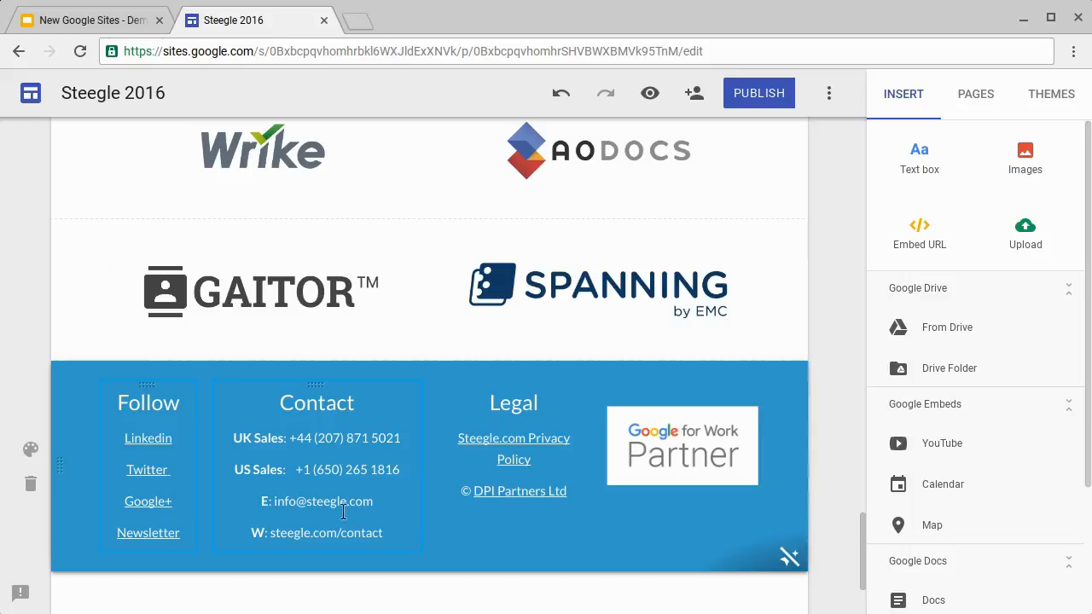
{"action": "left_click", "coordinate": [323, 502]}
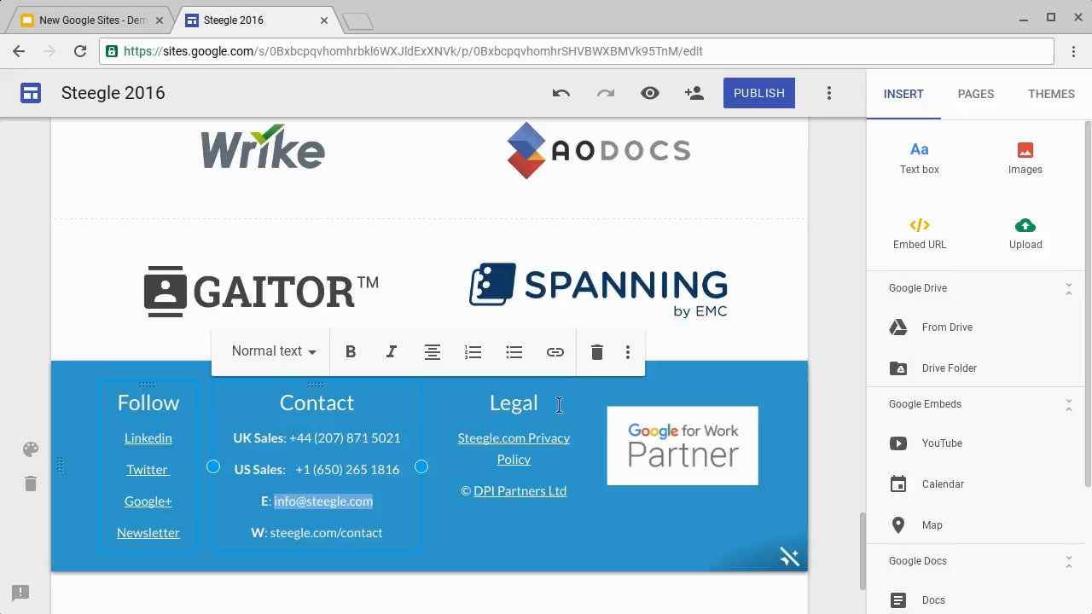
{"action": "mouse_move", "coordinate": [554, 351]}
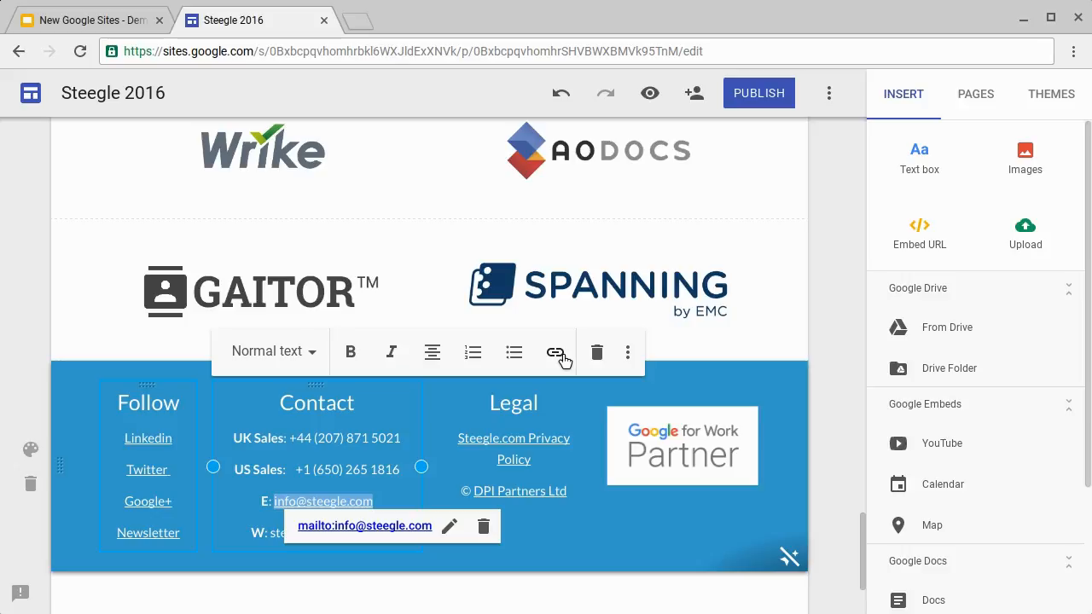
{"action": "mouse_move", "coordinate": [400, 535]}
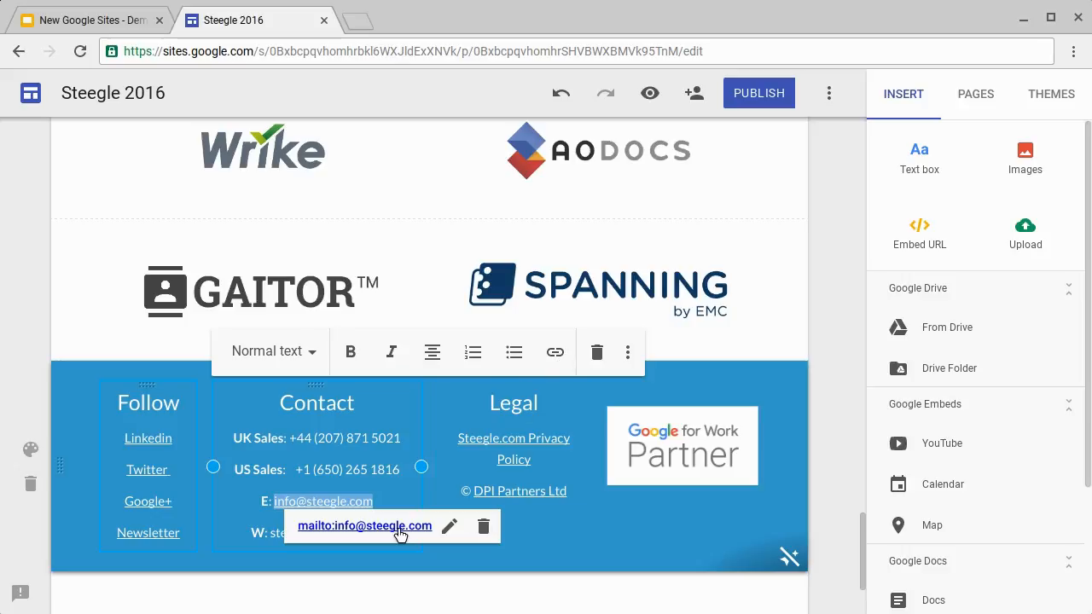
{"action": "mouse_move", "coordinate": [352, 538]}
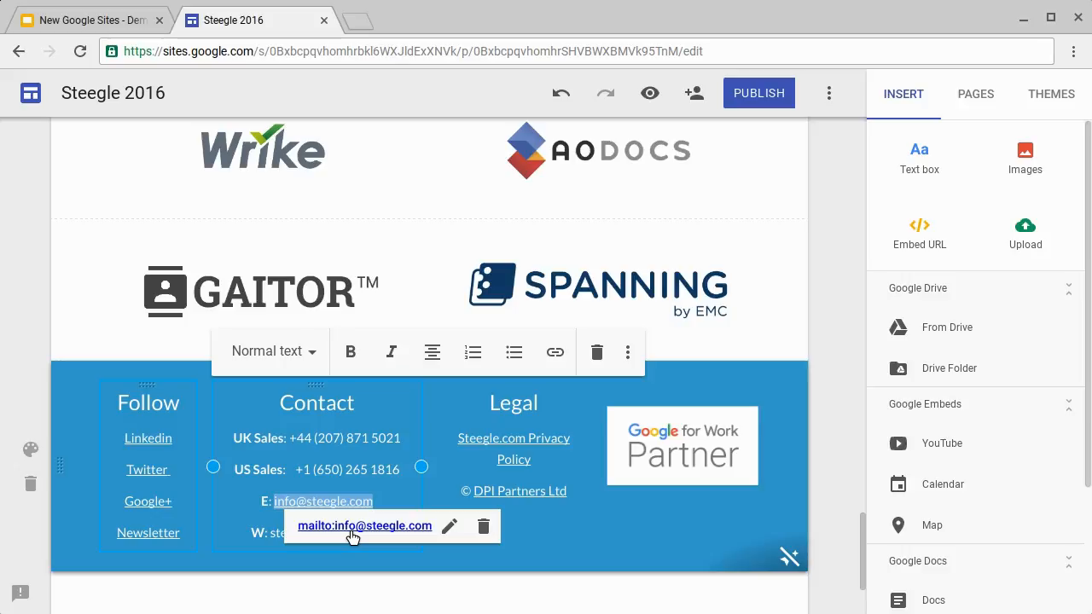
{"action": "mouse_move", "coordinate": [585, 515]}
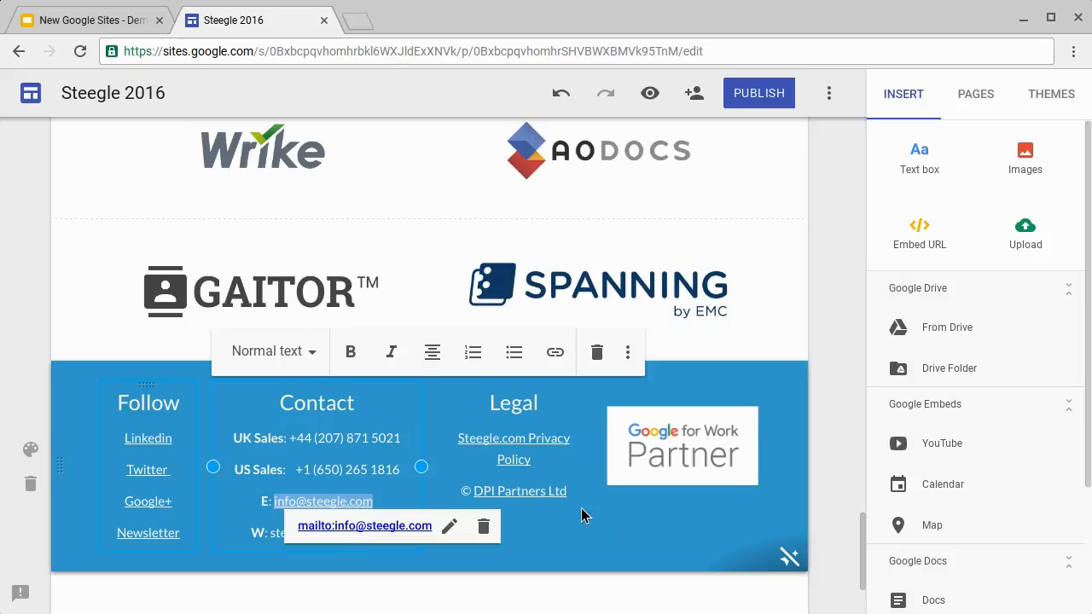
{"action": "mouse_move", "coordinate": [418, 451]}
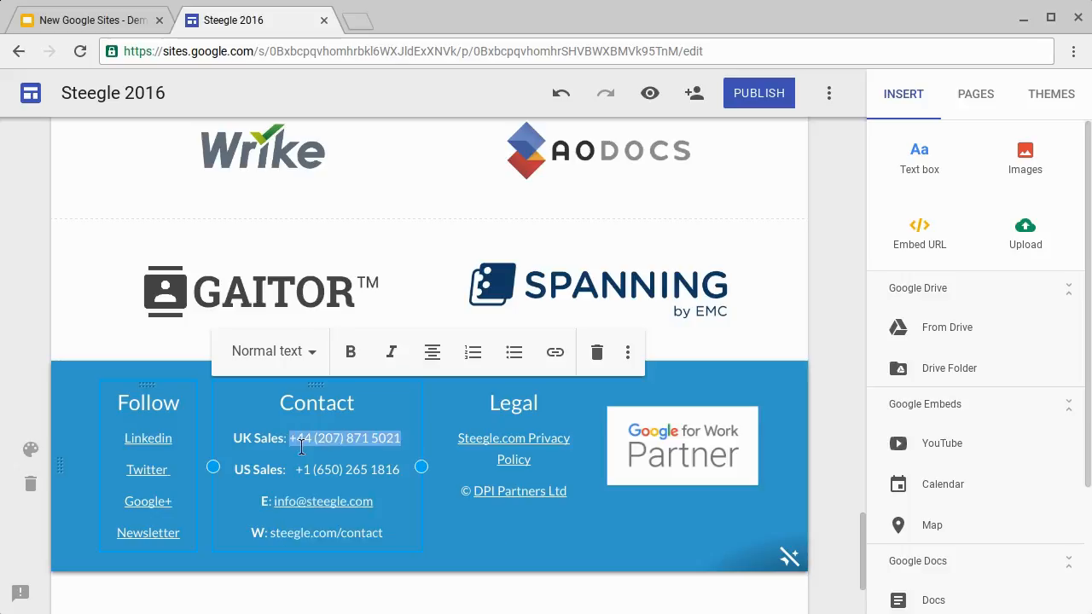
{"action": "left_click", "coordinate": [554, 351]}
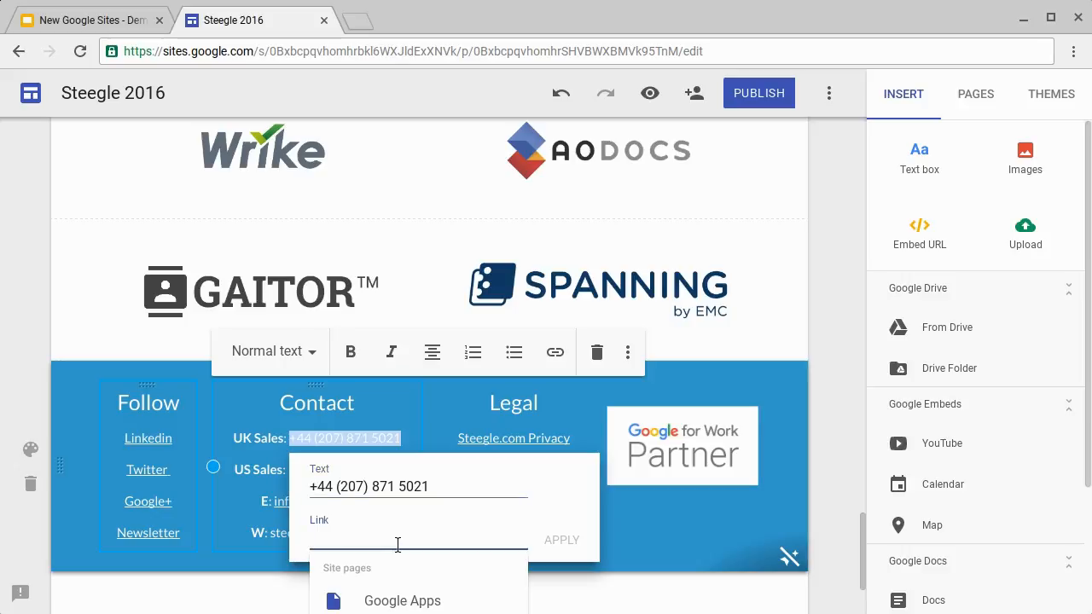
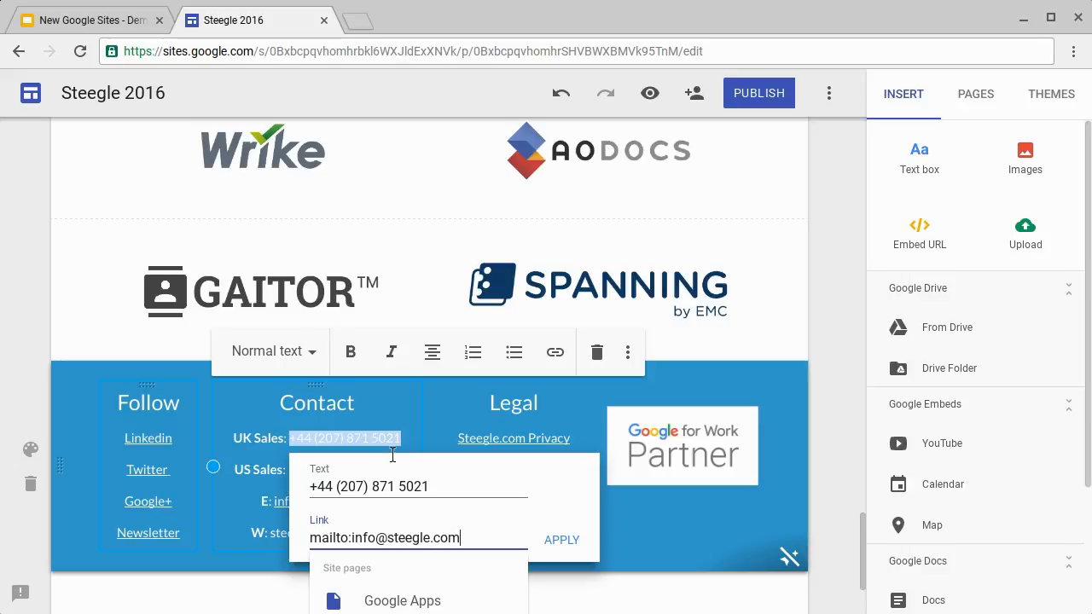
{"action": "mouse_move", "coordinate": [561, 539]}
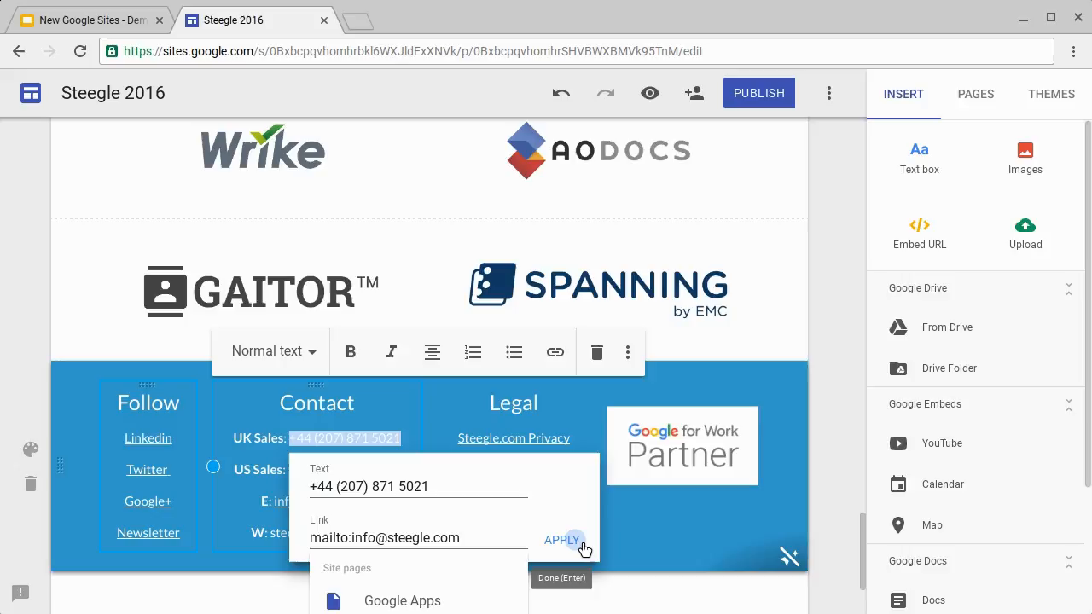
{"action": "left_click", "coordinate": [561, 539]}
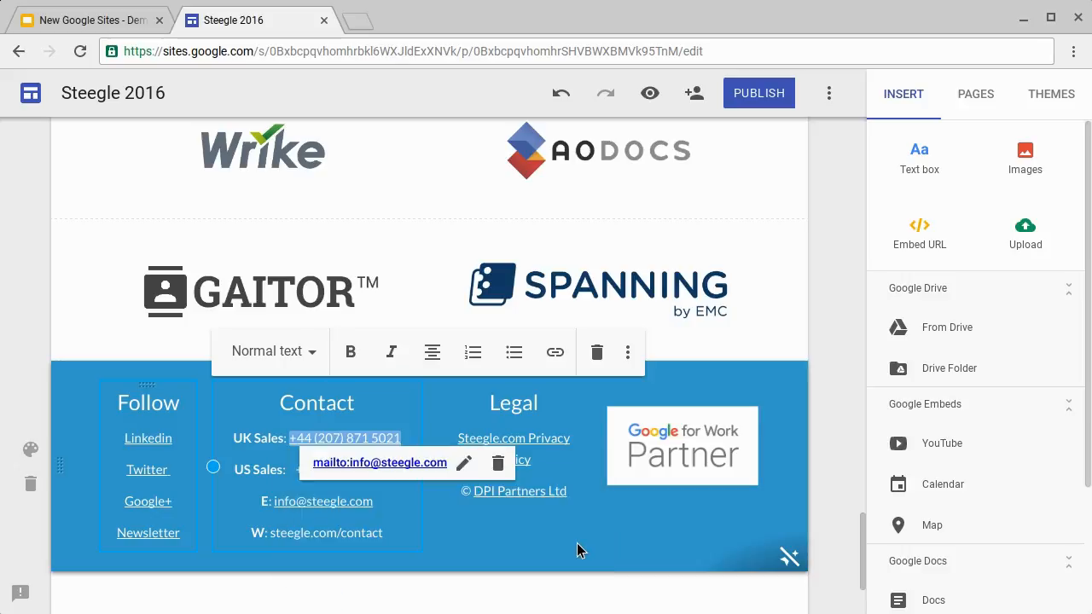
{"action": "mouse_move", "coordinate": [498, 464]}
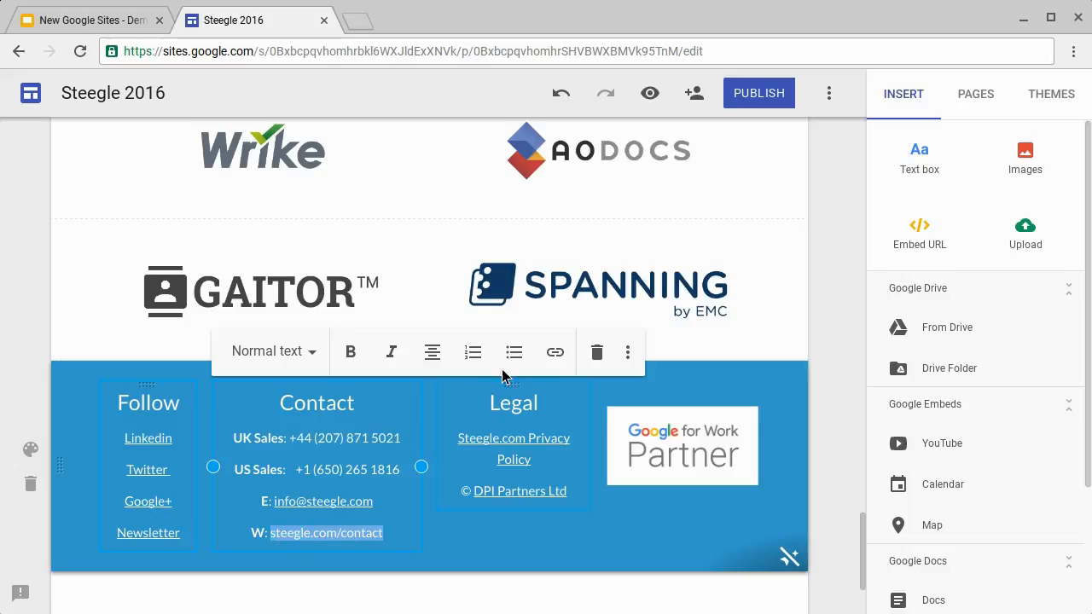
{"action": "mouse_move", "coordinate": [555, 351]}
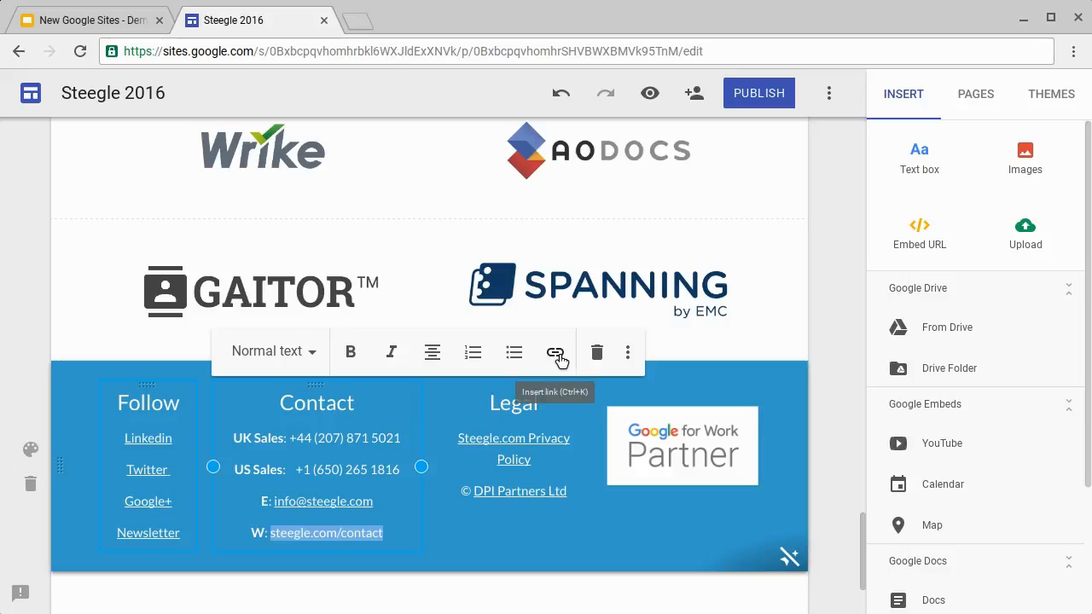
{"action": "left_click", "coordinate": [556, 352]}
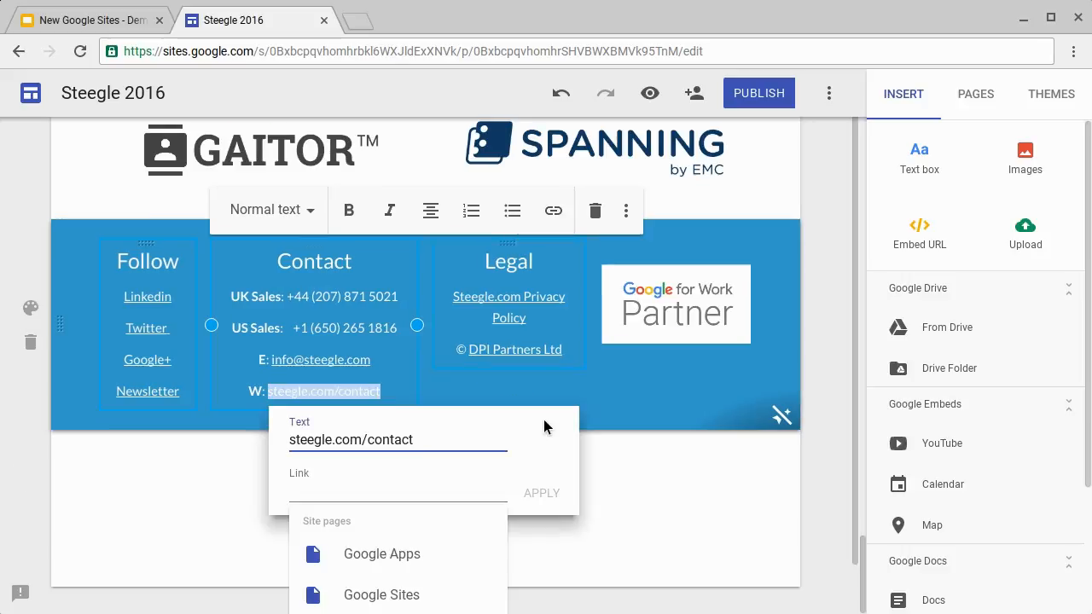
{"action": "scroll", "scroll_direction": "down", "scroll_amount": 3}
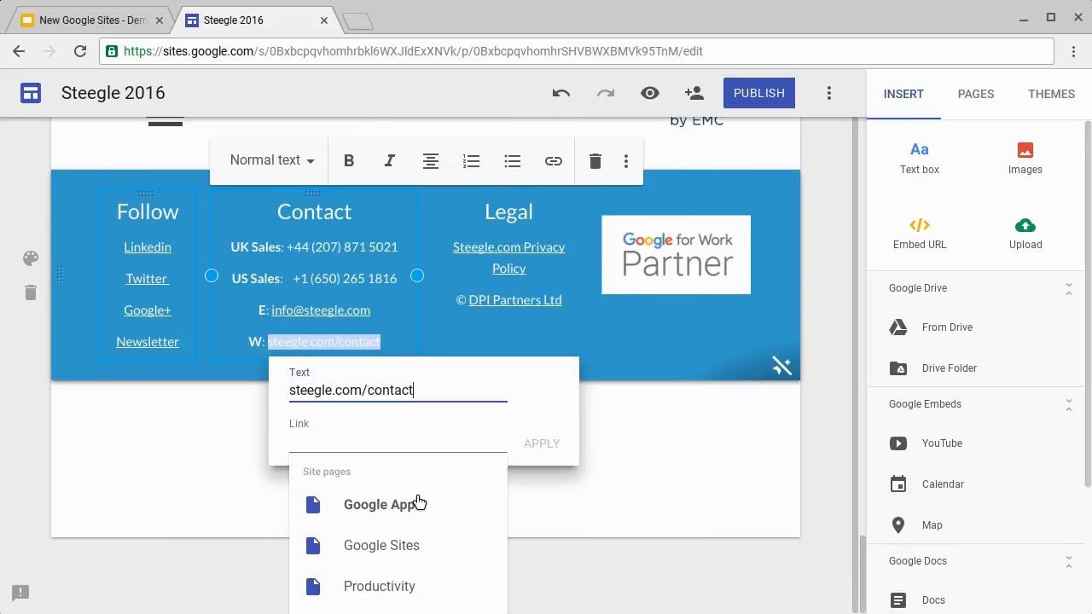
{"action": "left_click", "coordinate": [382, 505]}
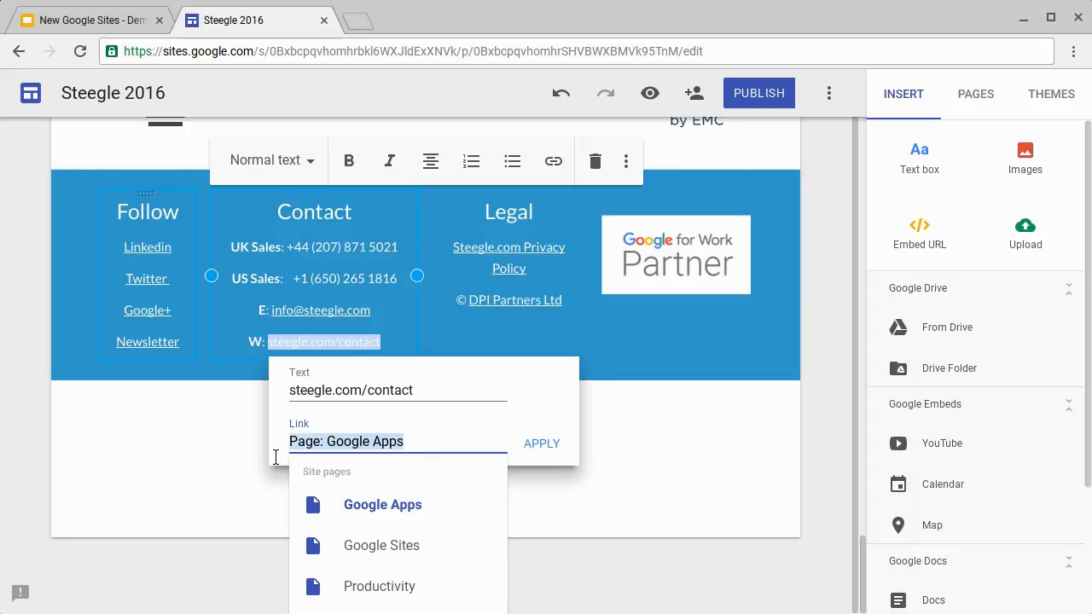
{"action": "type", "text": "www.steeg"}
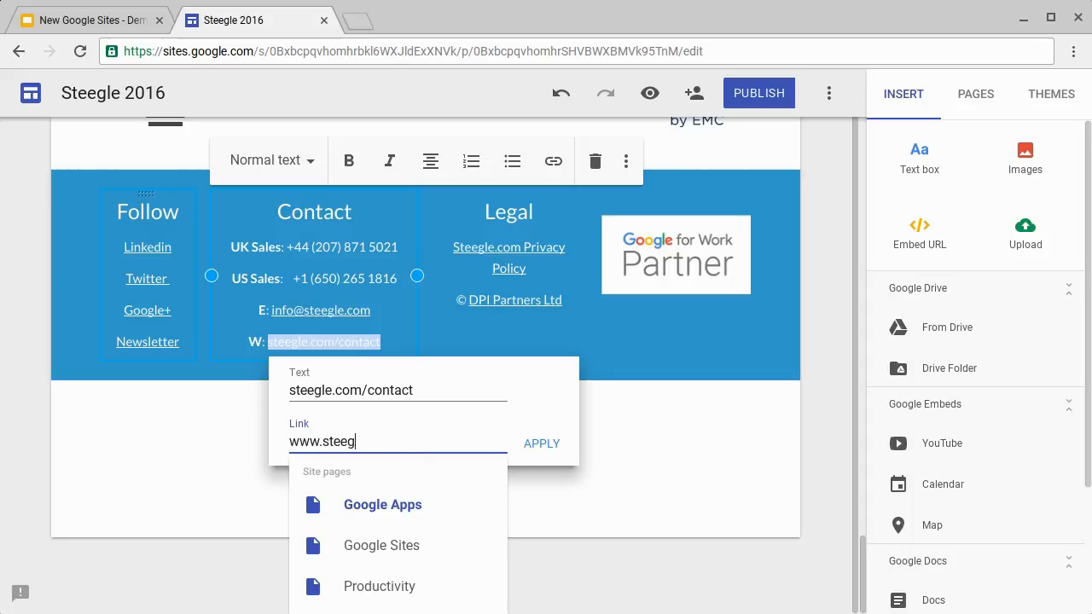
{"action": "type", "text": "le.com/cont"}
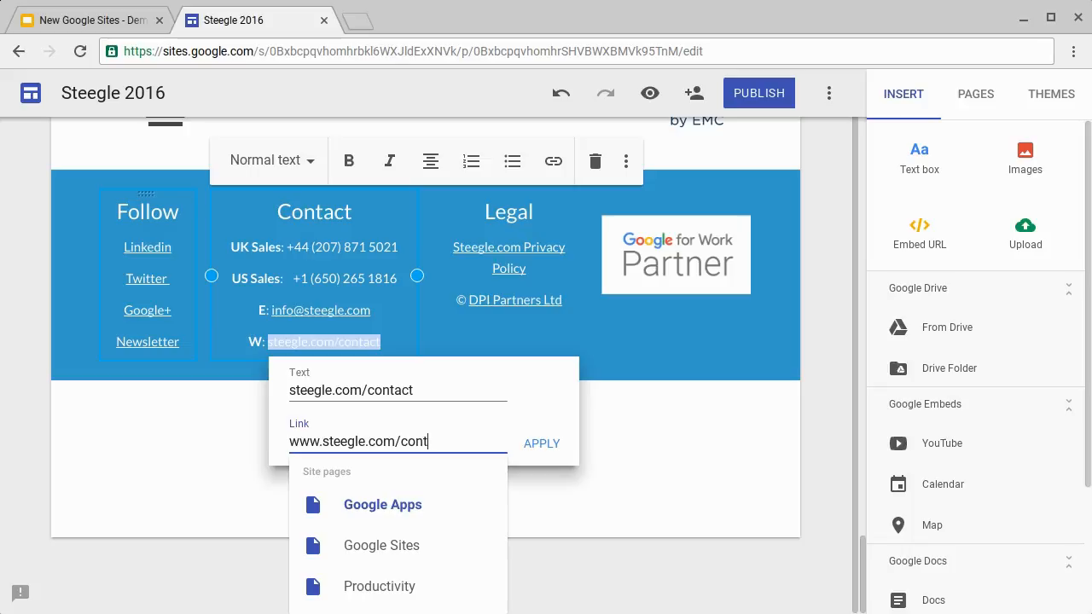
{"action": "type", "text": "act"}
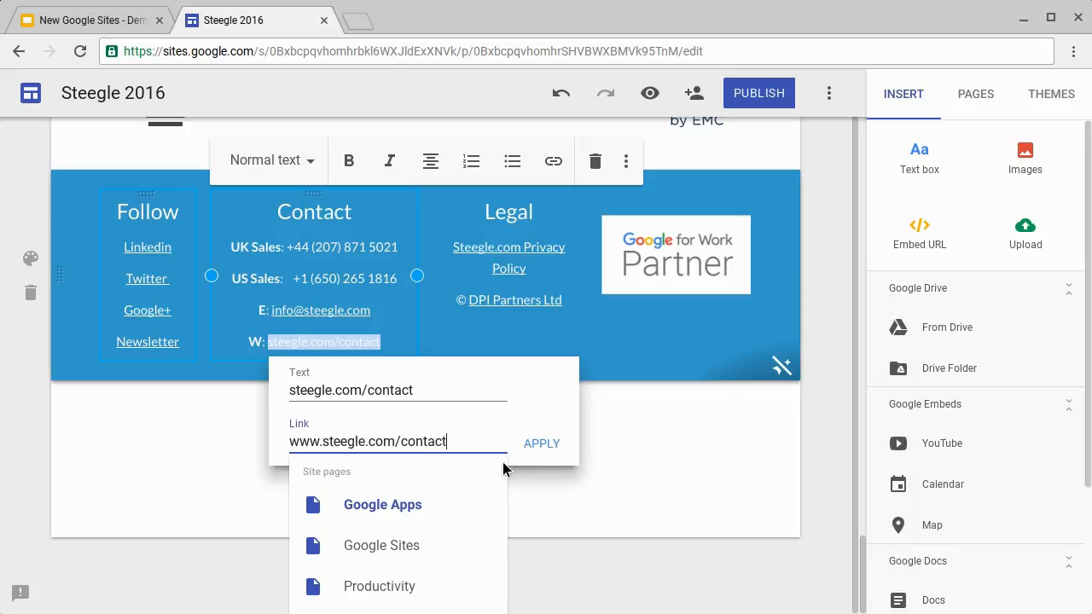
{"action": "left_click", "coordinate": [540, 444]}
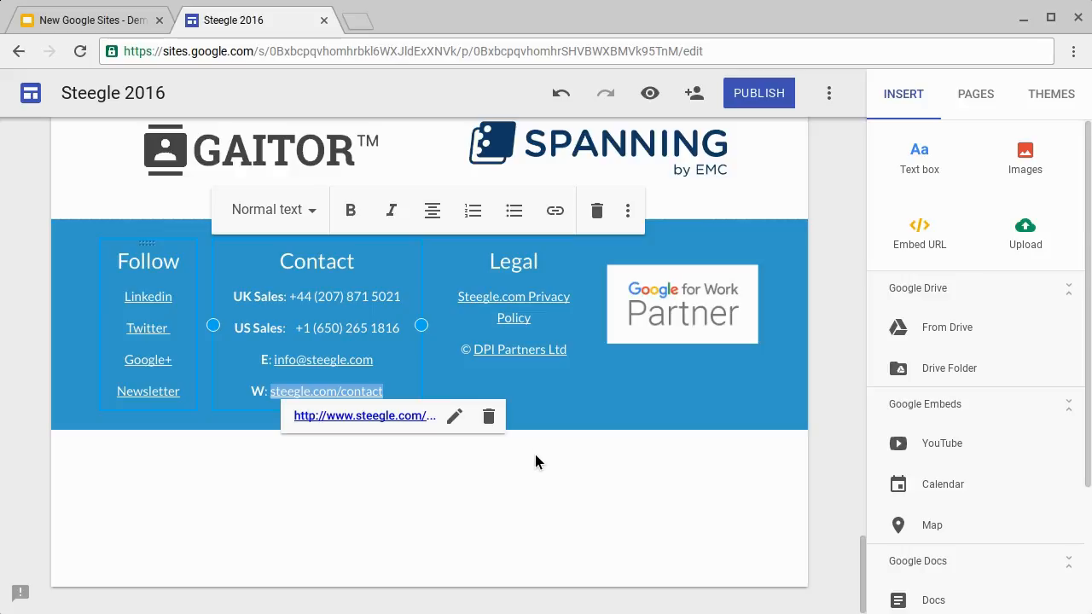
- Return to the Slides deck and advance to the Links - Limitations slide
{"action": "left_click", "coordinate": [89, 20]}
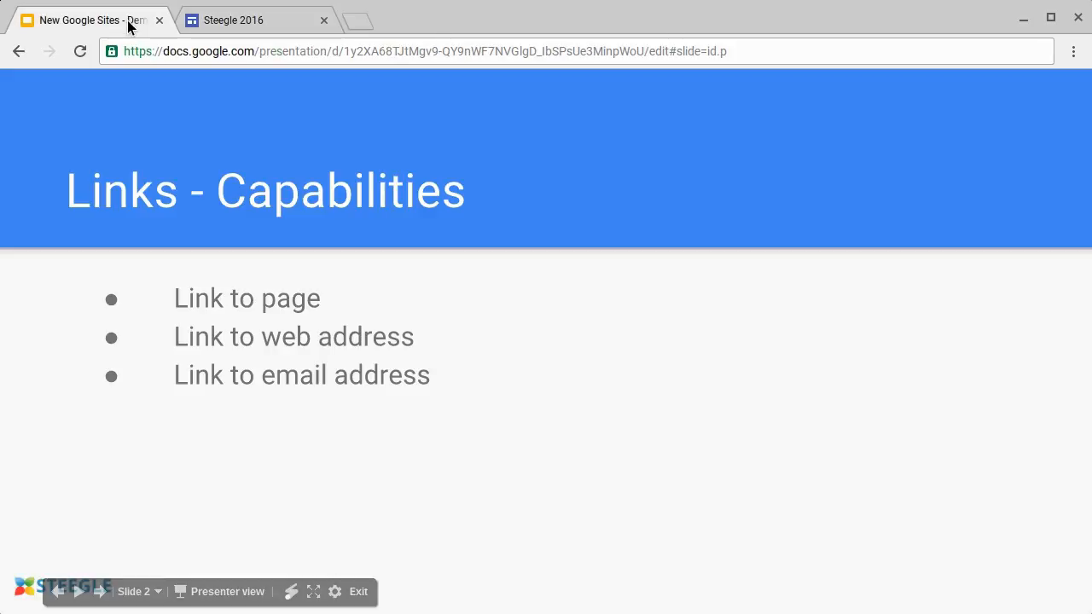
{"action": "left_click", "coordinate": [99, 590]}
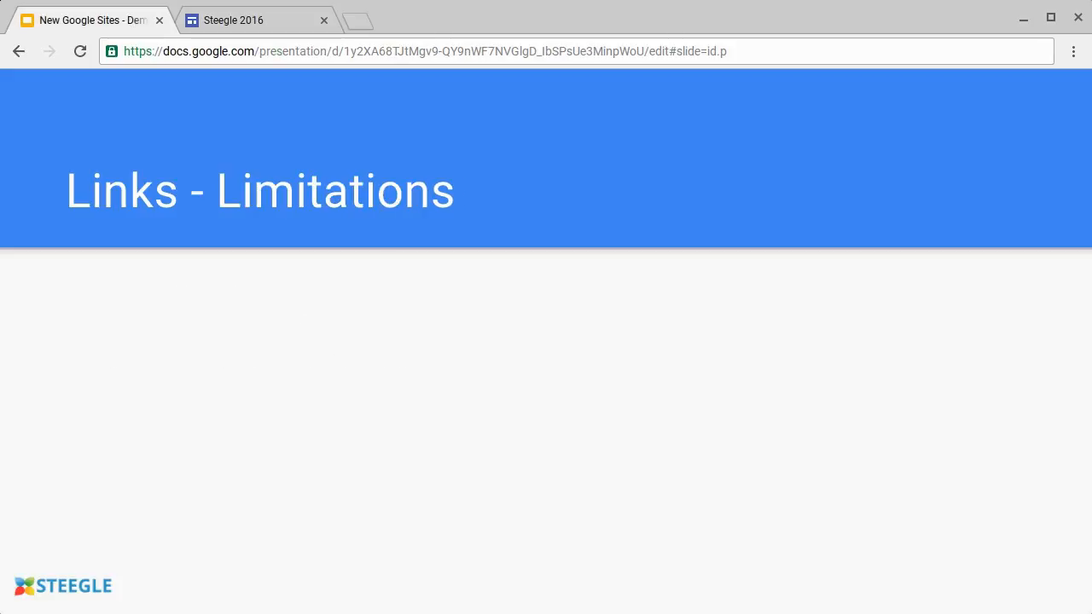